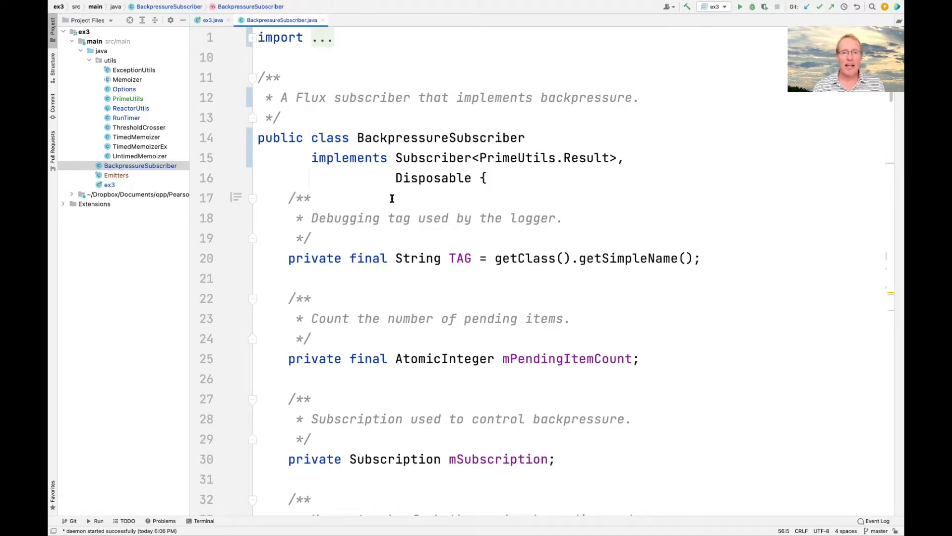
pyautogui.moveTo(578, 185)
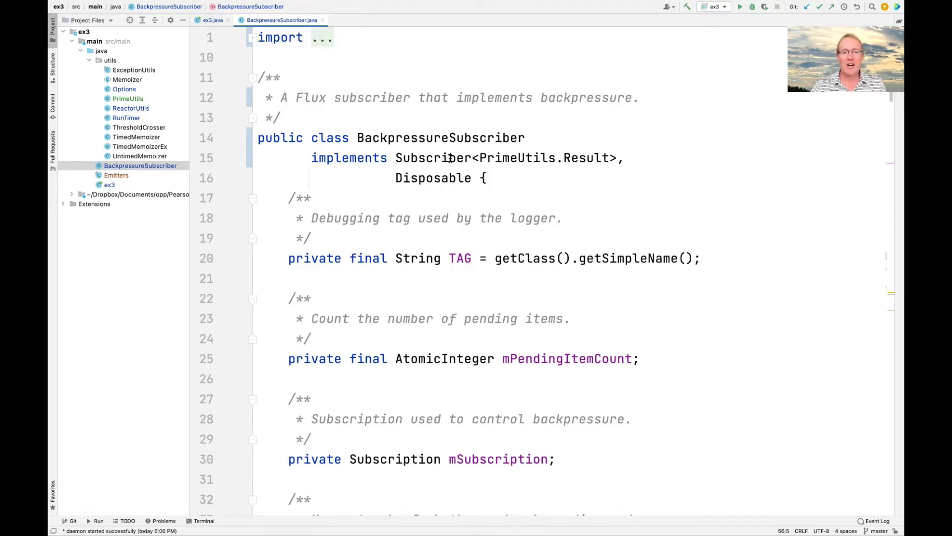
# Step: Review the Result implements clause and the mPendingItemCount, mSubscription and mREQUEST_SIZE fields down to the constructor
pyautogui.doubleClick(434, 157)
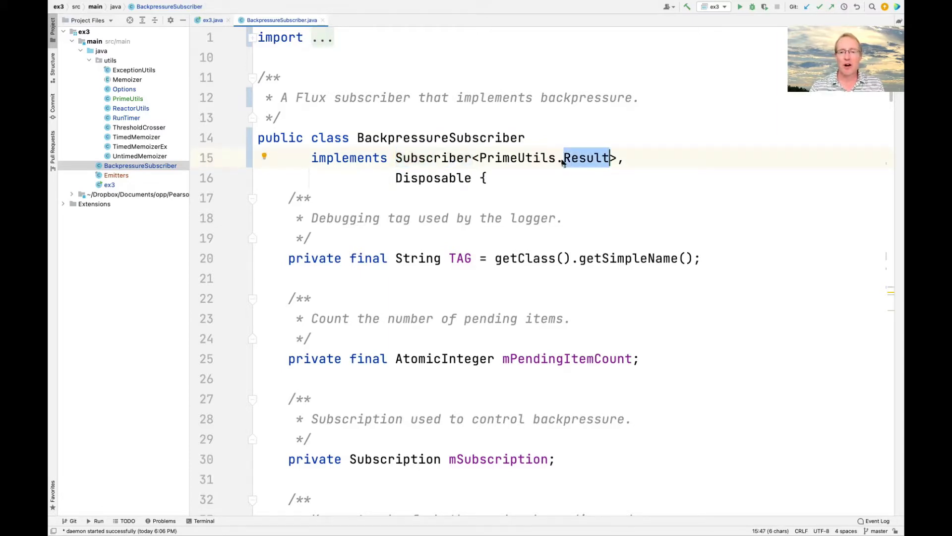
pyautogui.moveTo(586, 158)
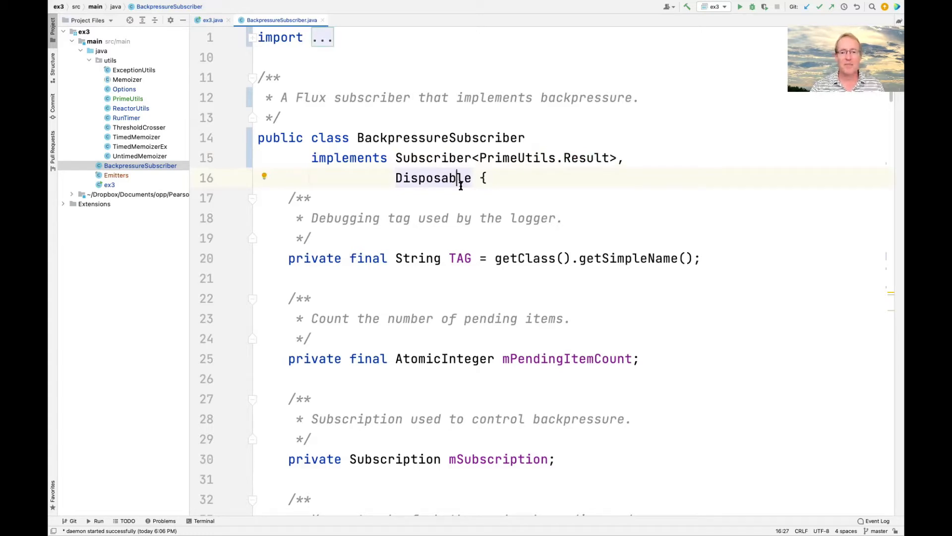
pyautogui.scroll(-3)
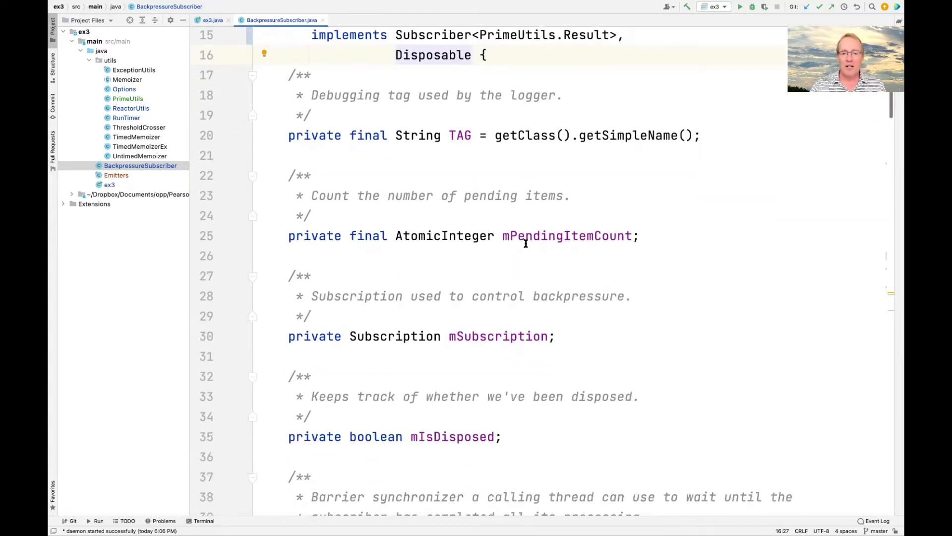
pyautogui.doubleClick(566, 236)
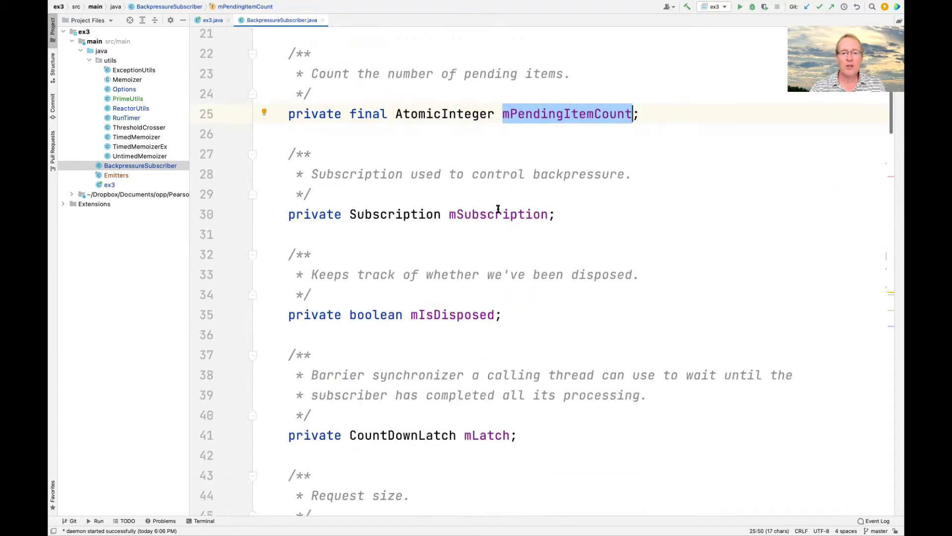
pyautogui.doubleClick(498, 214)
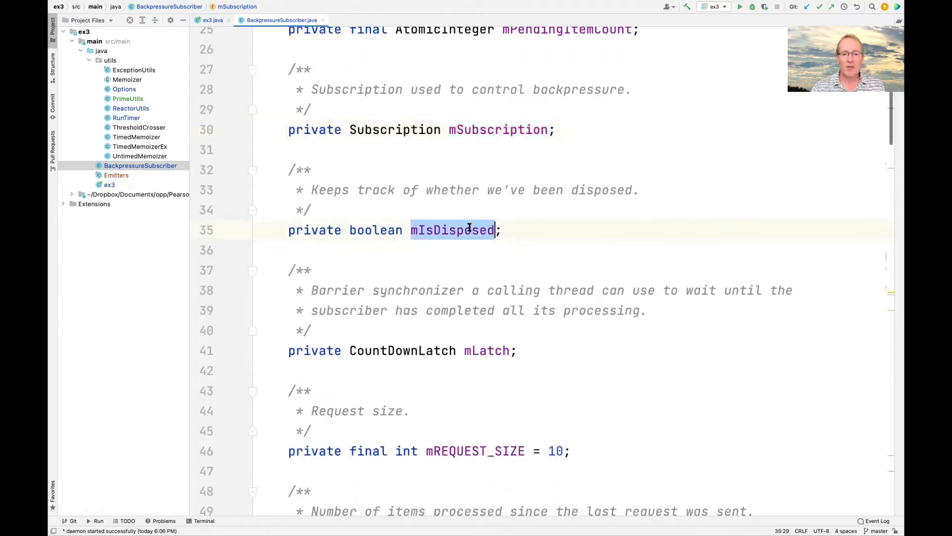
pyautogui.scroll(-3)
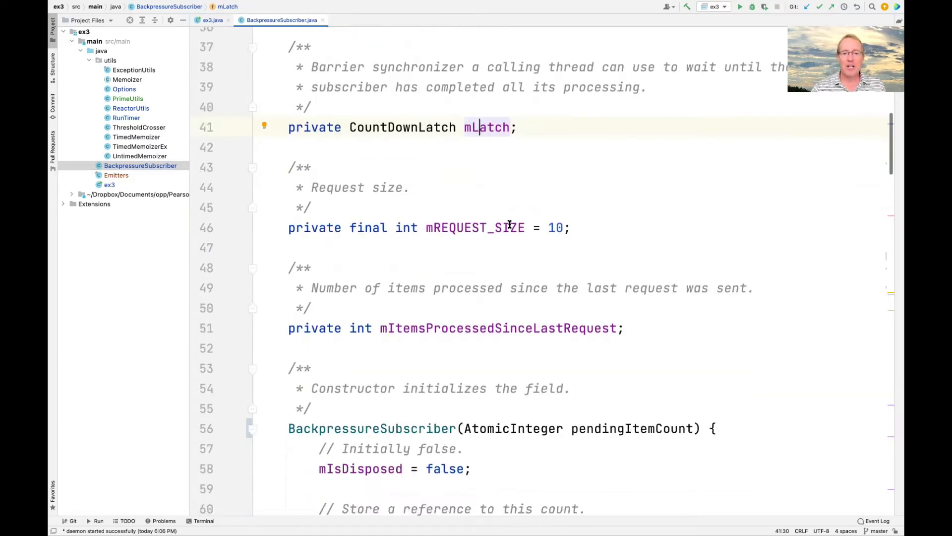
pyautogui.doubleClick(553, 223)
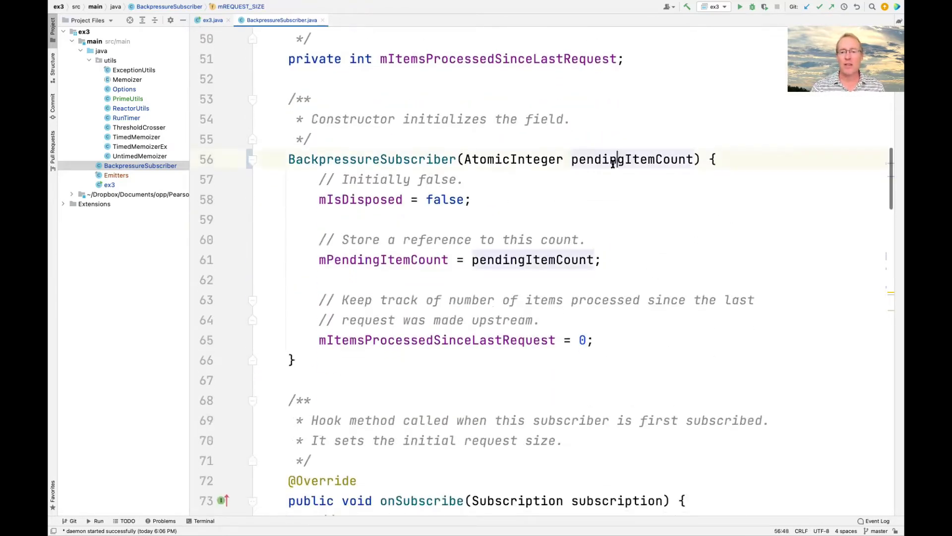
# Step: Scroll below the constructor so the onSubscribe hook with its latch and initial request is visible
pyautogui.doubleClick(632, 159)
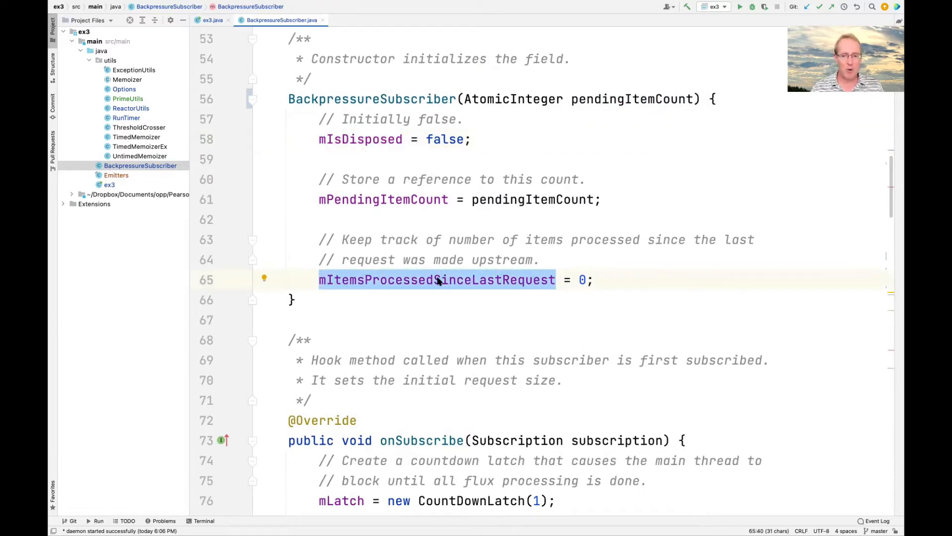
pyautogui.scroll(-3)
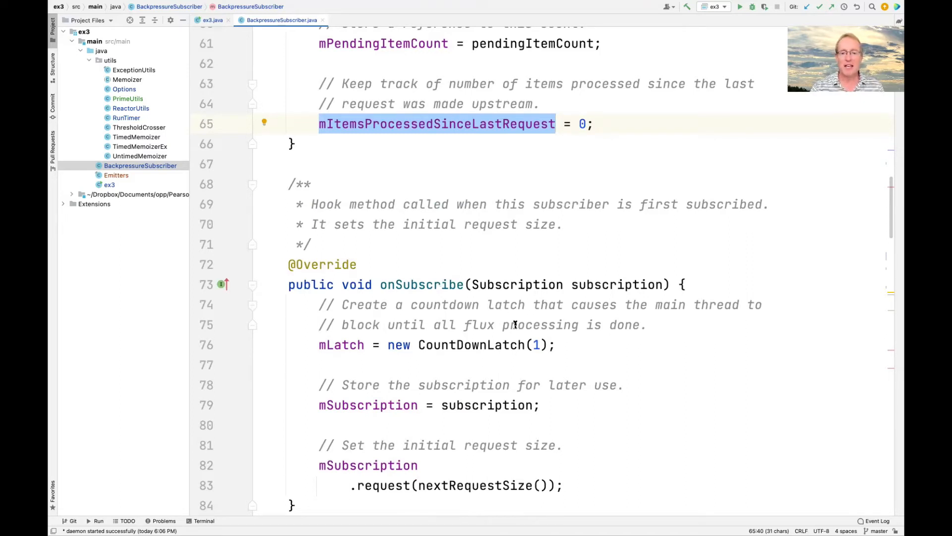
# Step: Highlight the subscription parameter and the mSubscription assignment, revealing the start of nextRequestSize
pyautogui.doubleClick(616, 285)
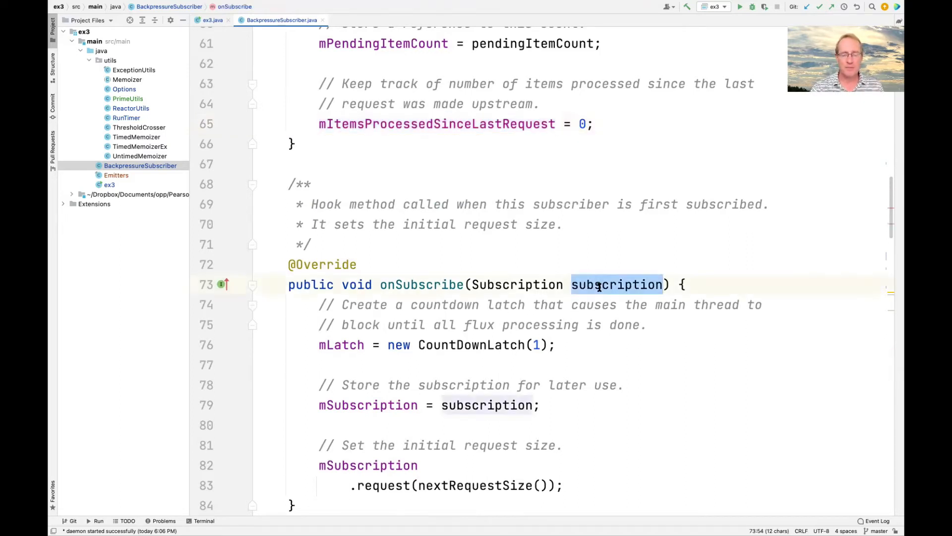
pyautogui.scroll(-3)
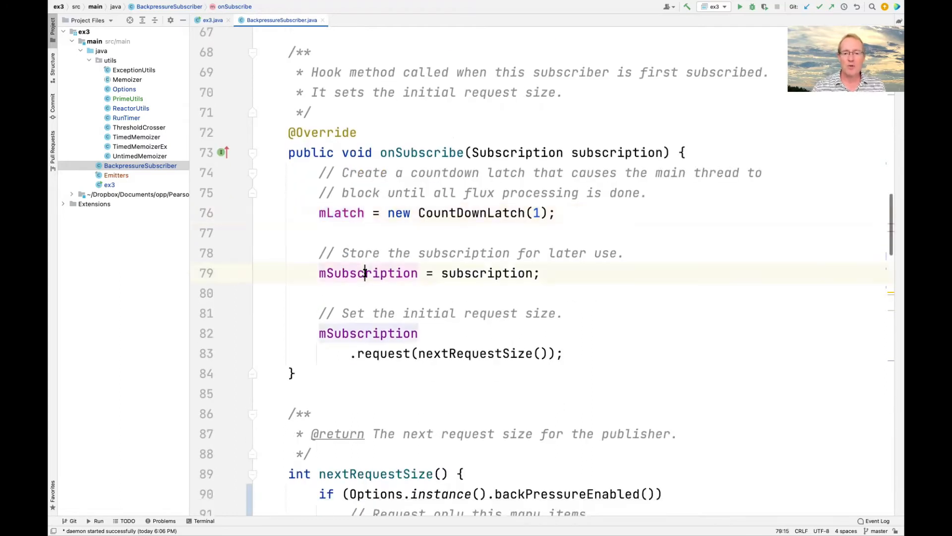
pyautogui.doubleClick(367, 333)
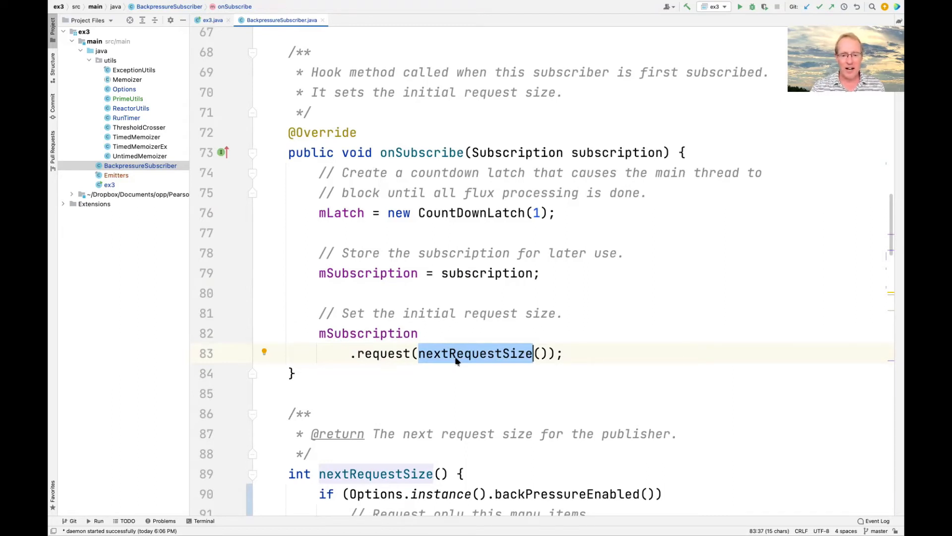
# Step: Show nextRequestSize returning the fixed size or Integer.MAX_VALUE, highlighting the MAX_VALUE return
pyautogui.scroll(-3)
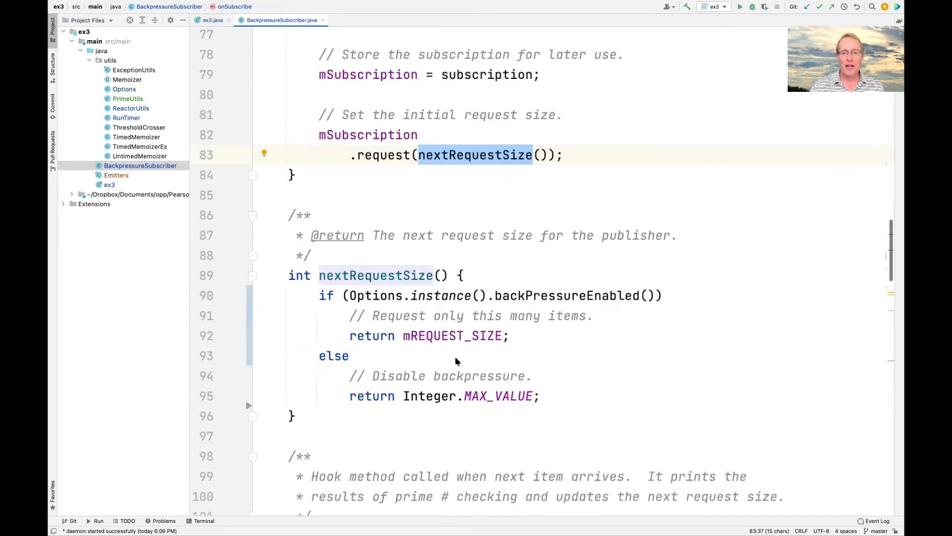
pyautogui.doubleClick(566, 218)
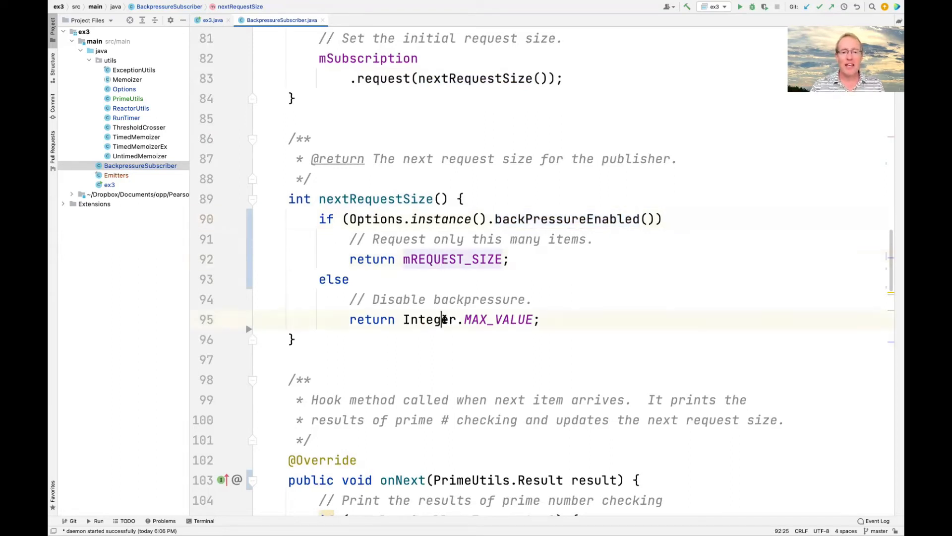
pyautogui.doubleClick(497, 319)
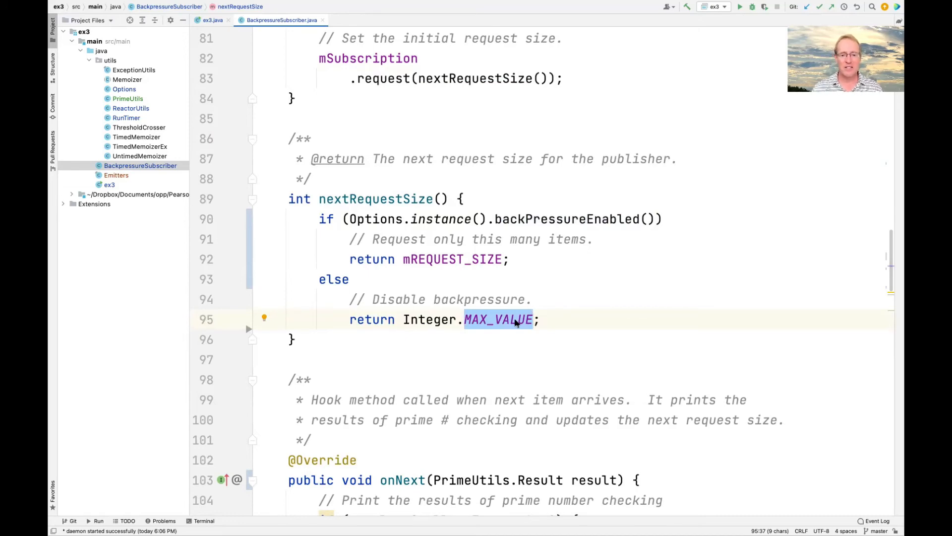
# Step: Scroll through the onNext prime-checking body down to the onComplete hook printing "completed"
pyautogui.scroll(-3)
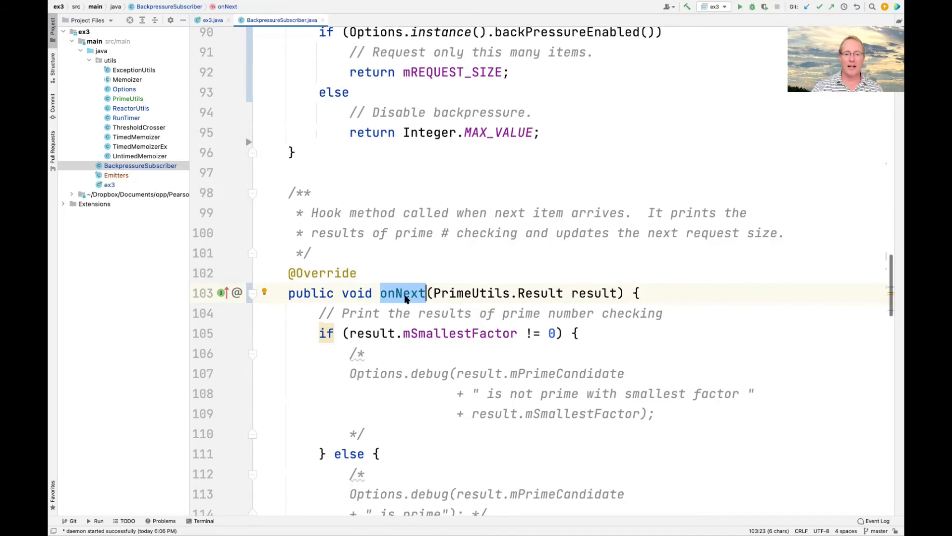
pyautogui.scroll(-3)
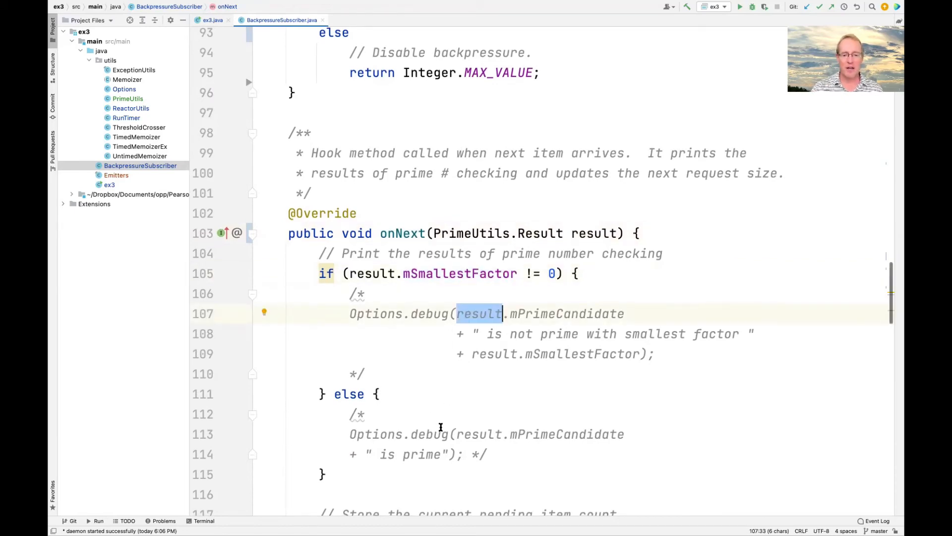
pyautogui.scroll(-3)
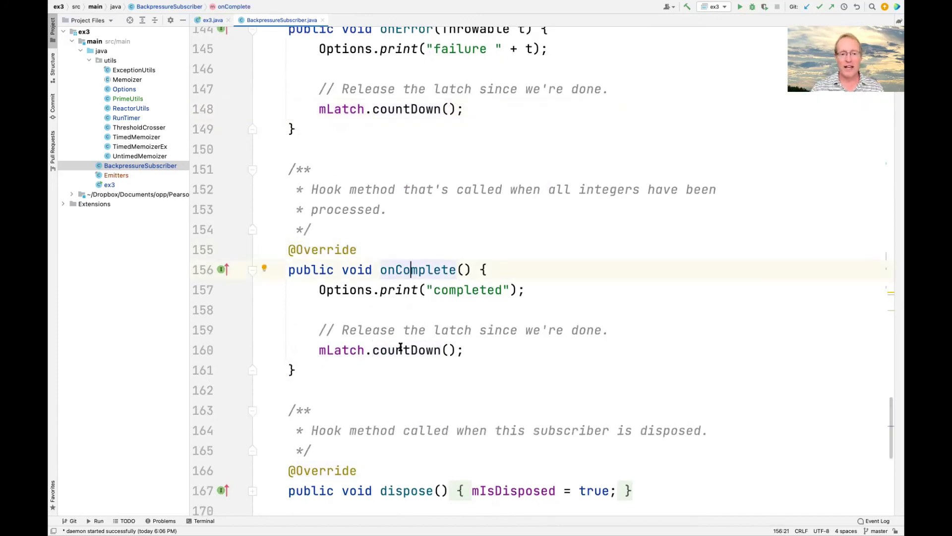
# Step: Highlight the countDown call in onComplete, then scroll to dispose, isDisposed and await at line 182
pyautogui.doubleClick(404, 350)
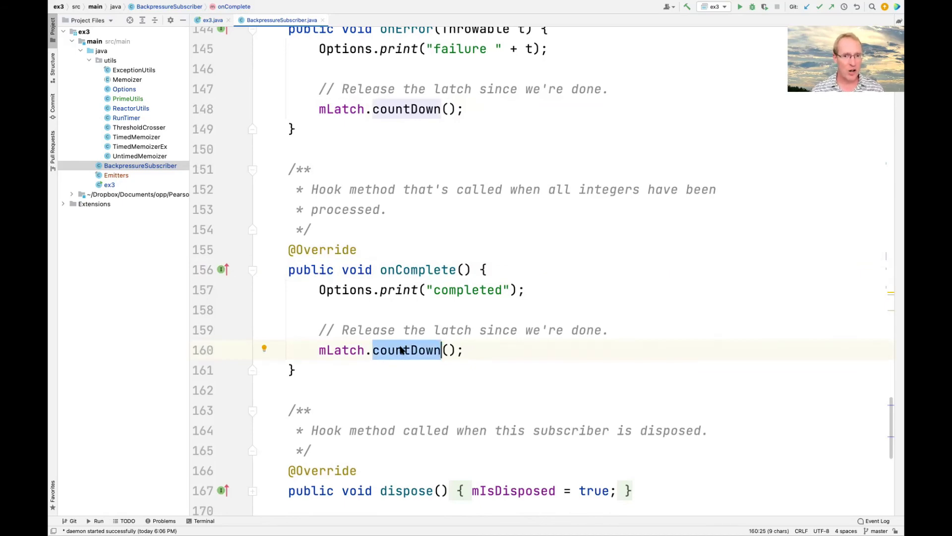
pyautogui.scroll(-3)
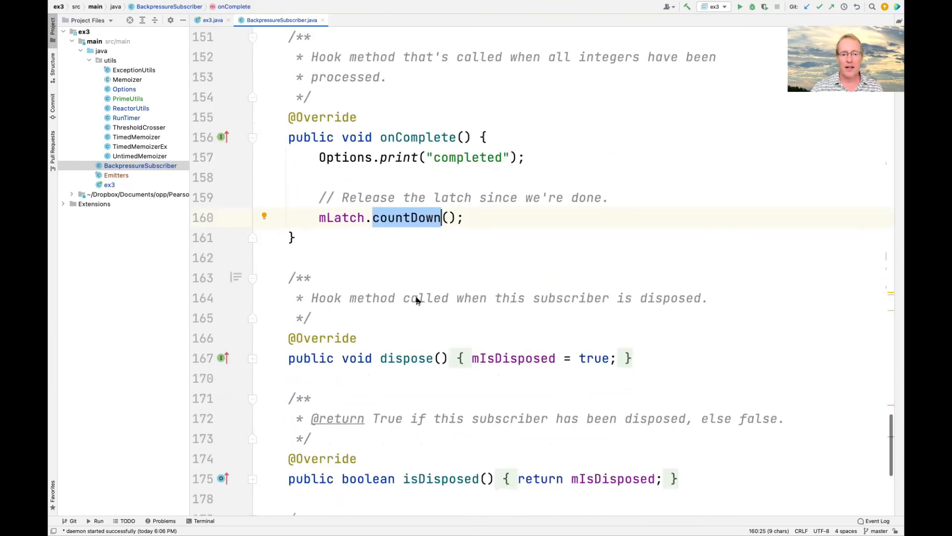
pyautogui.scroll(-3)
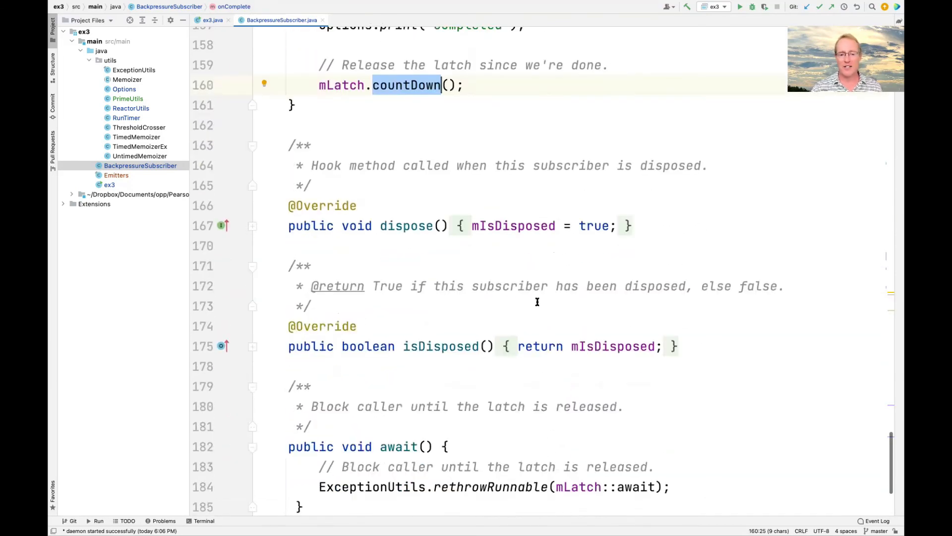